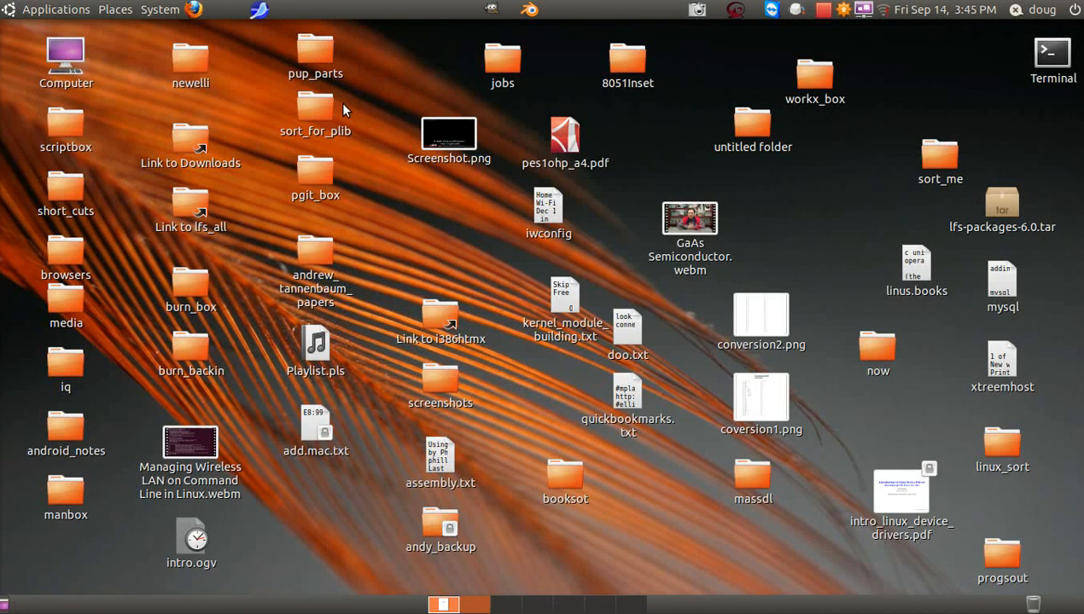
pyautogui.moveTo(365, 114)
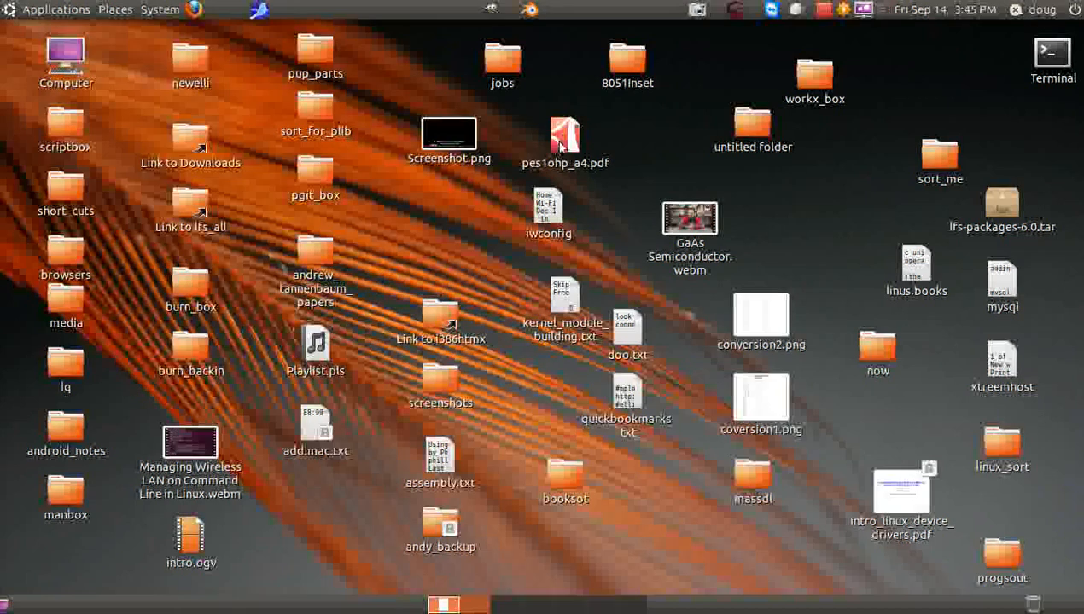
pyautogui.moveTo(691, 147)
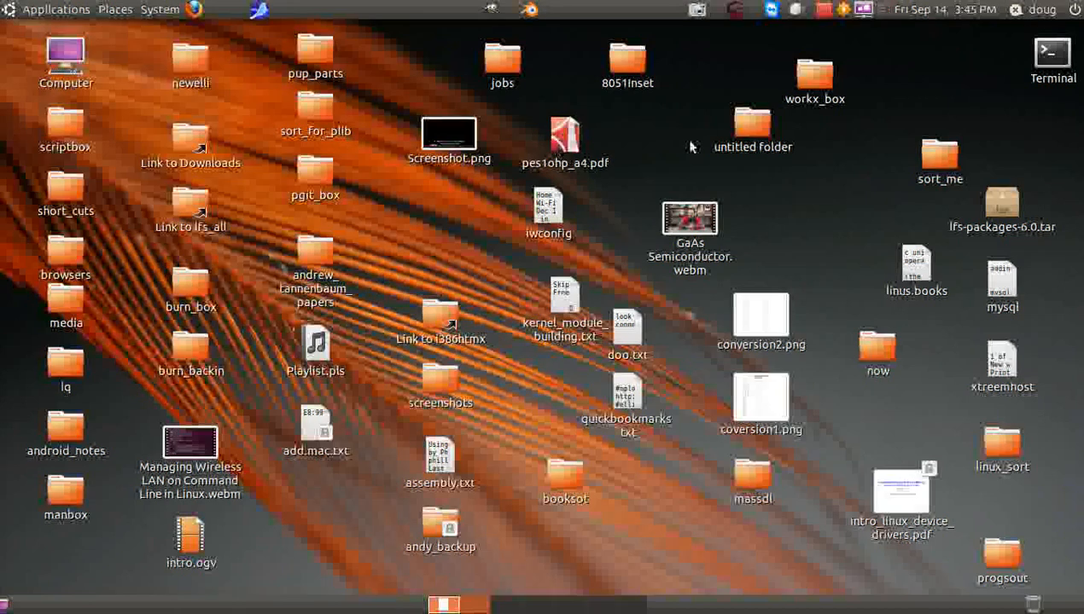
pyautogui.moveTo(688, 145)
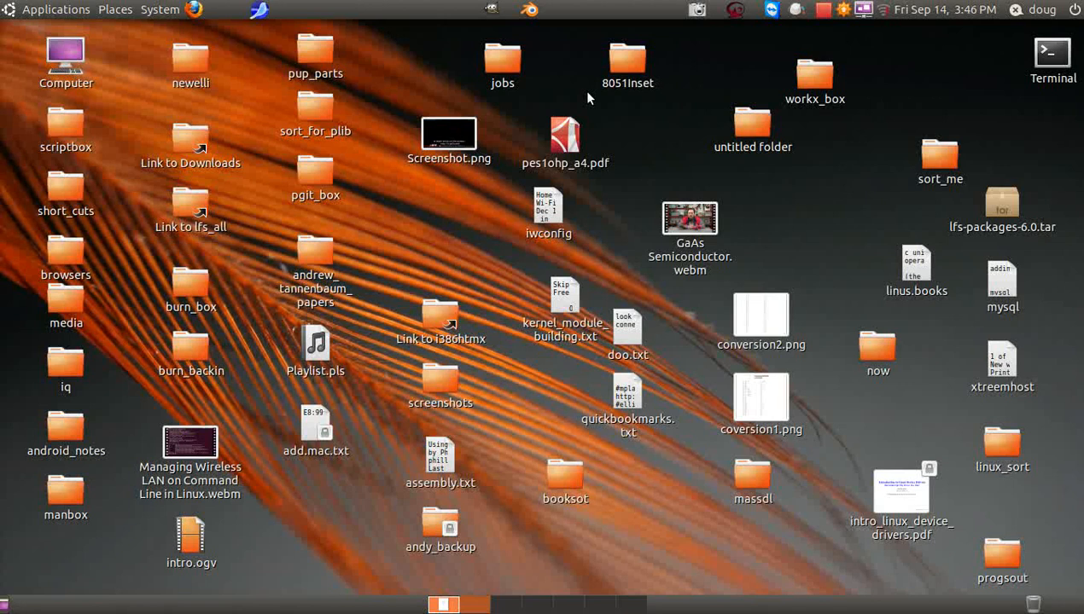
pyautogui.moveTo(563, 77)
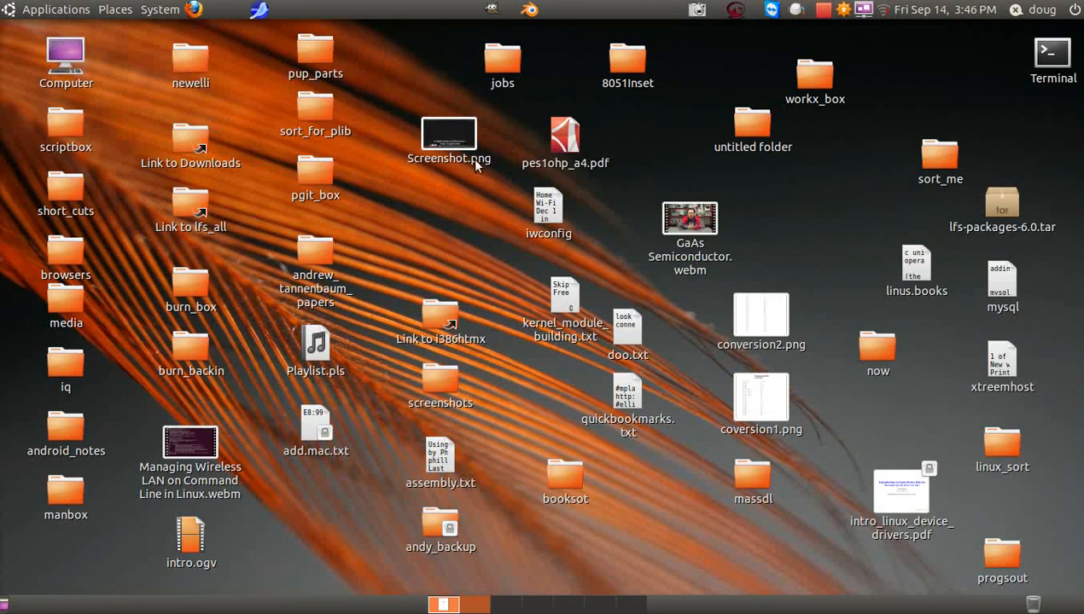
pyautogui.moveTo(189, 184)
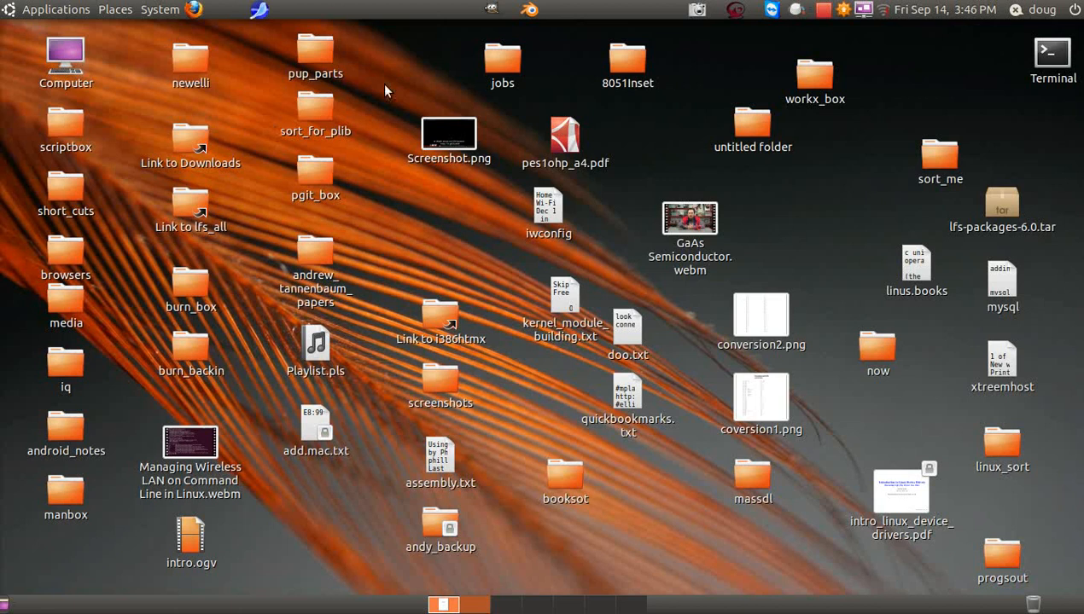
pyautogui.moveTo(852, 48)
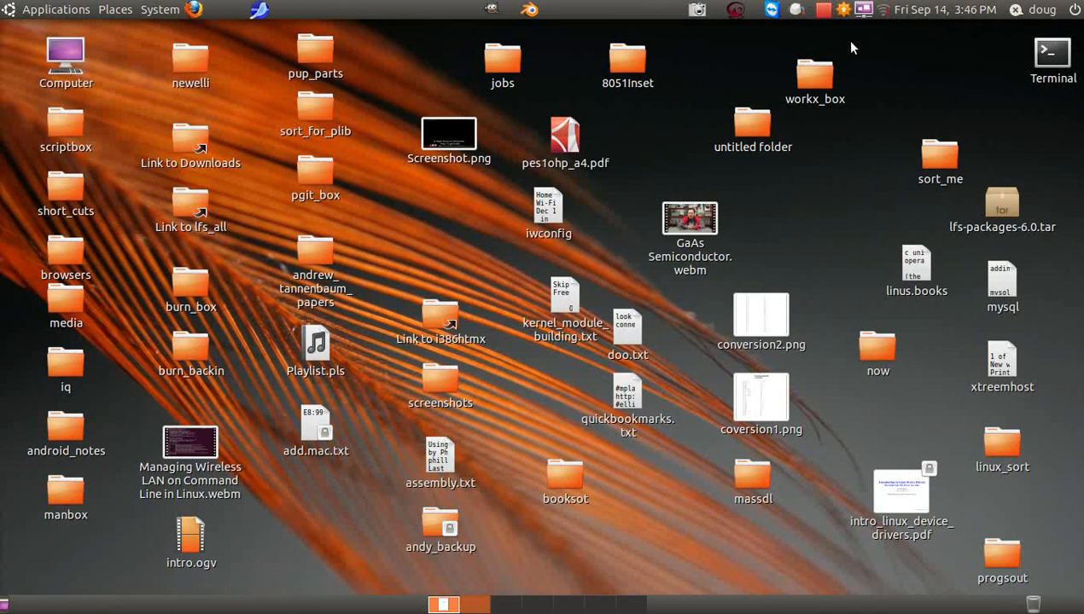
pyautogui.moveTo(621, 197)
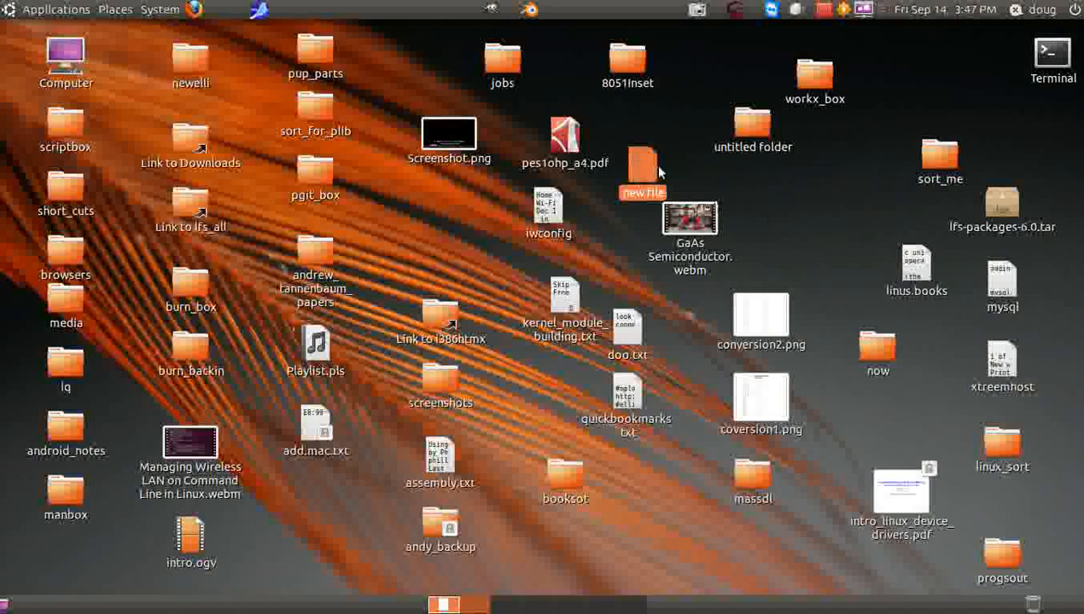
# Type 'linuxfromscratch.org' into new file in gedit, then close it without saving.
pyautogui.doubleClick(639, 156)
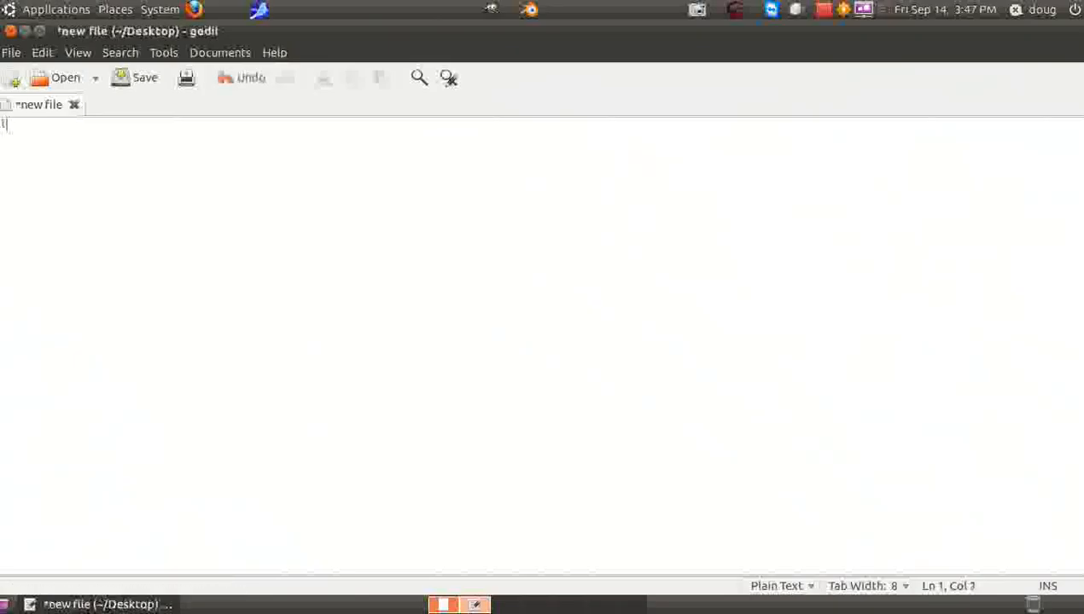
pyautogui.write('linux')
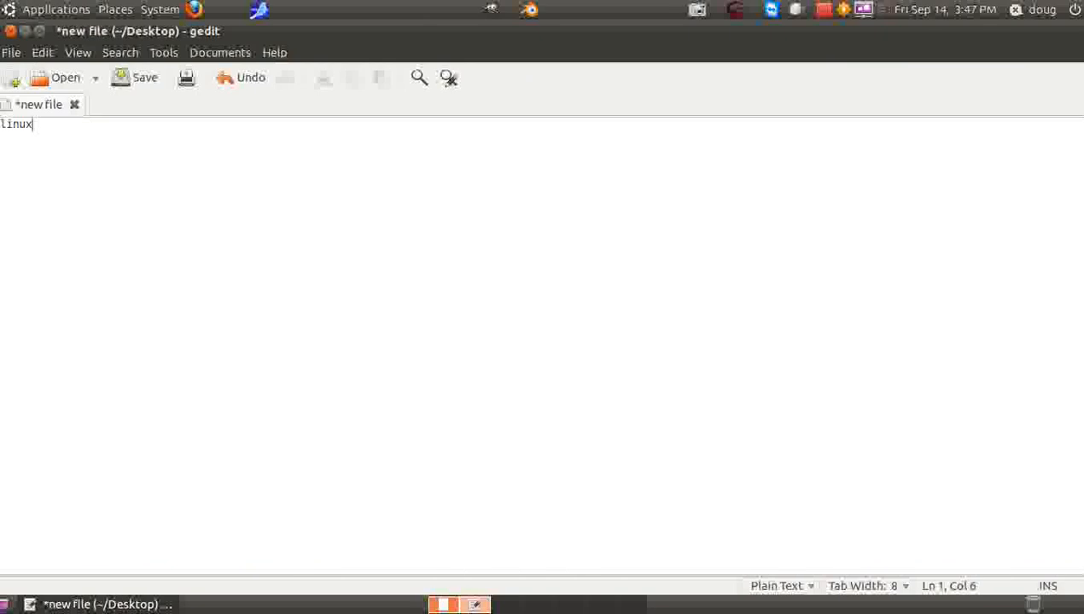
pyautogui.write('fromscrath')
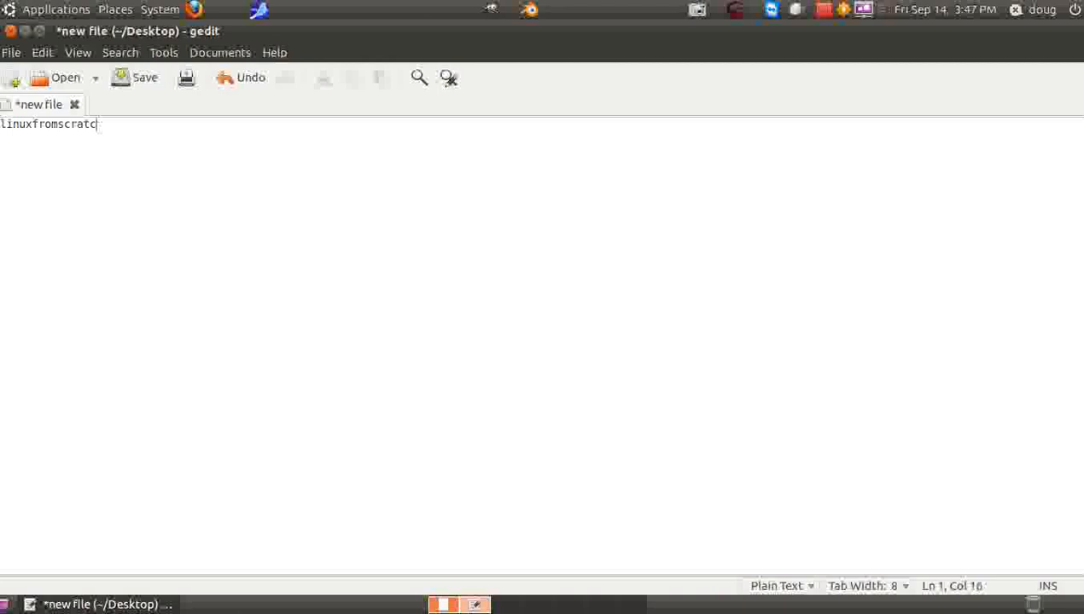
pyautogui.write('h.org')
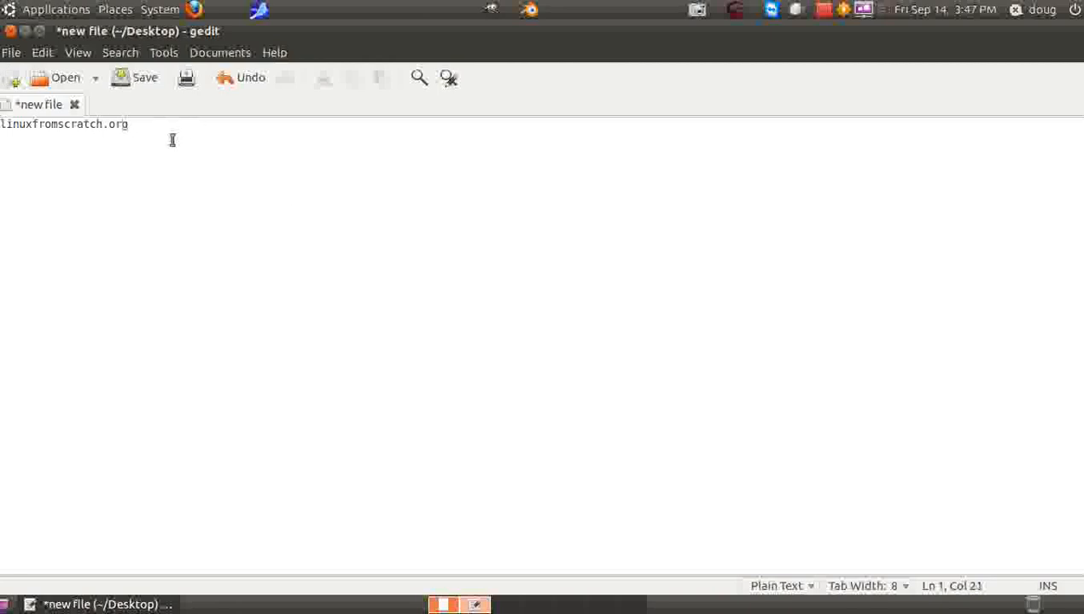
pyautogui.moveTo(153, 130)
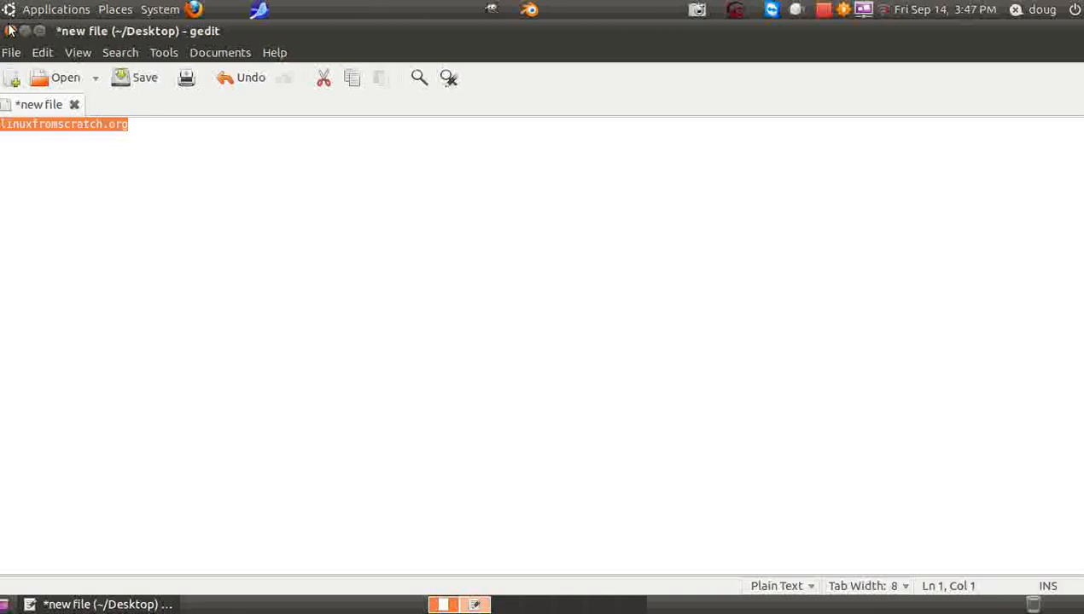
pyautogui.click(15, 35)
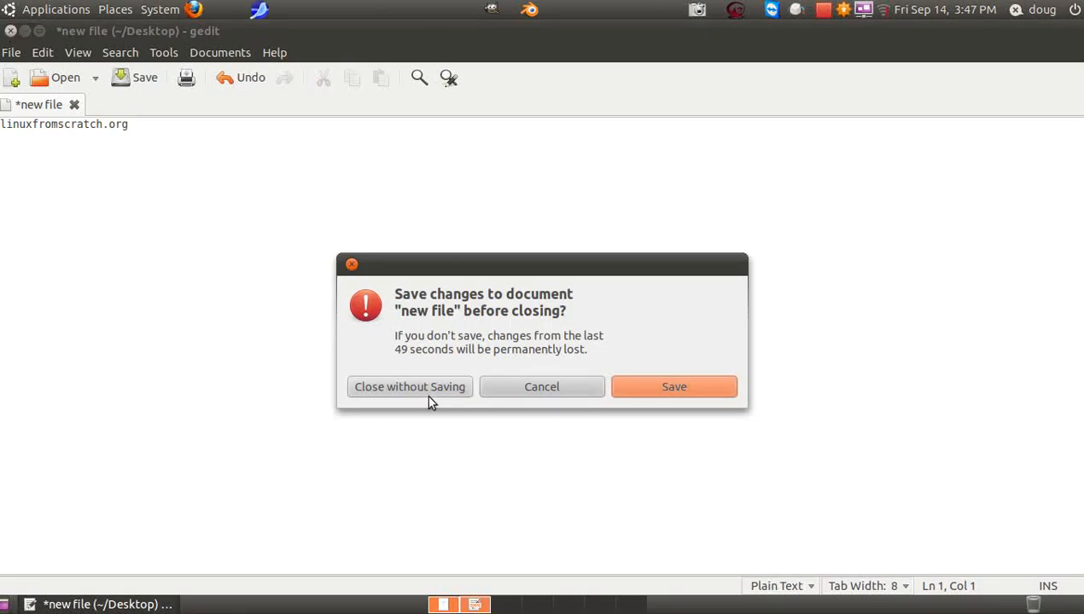
pyautogui.click(408, 387)
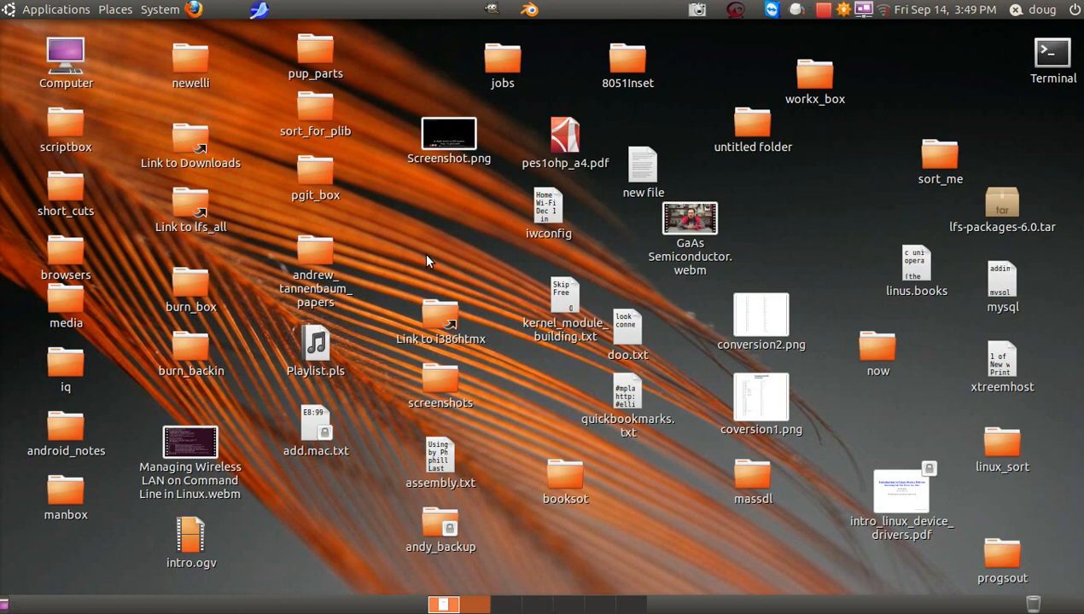
pyautogui.moveTo(457, 254)
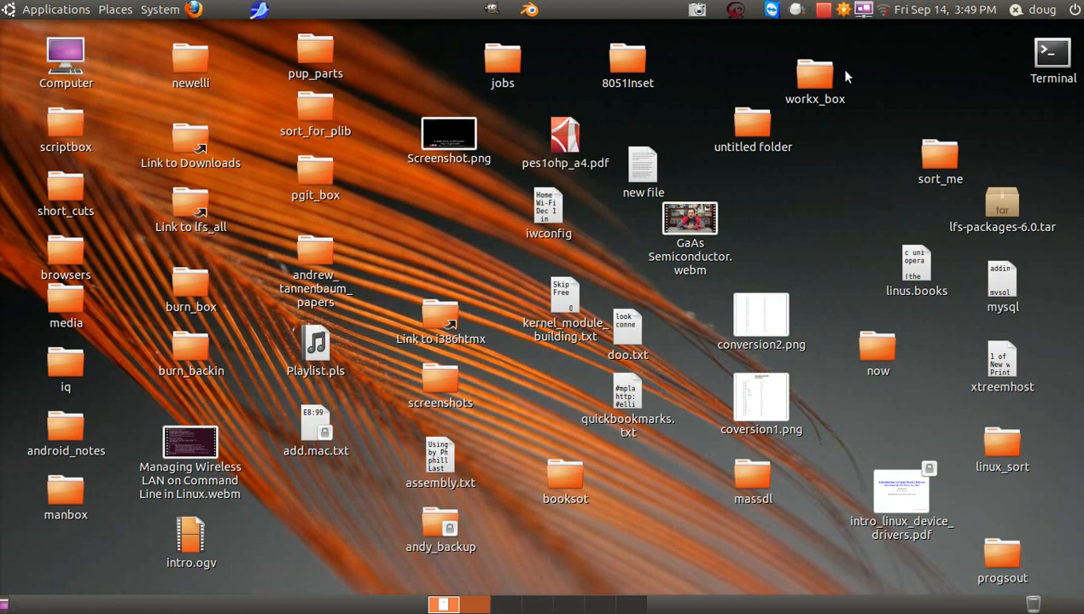
pyautogui.click(816, 72)
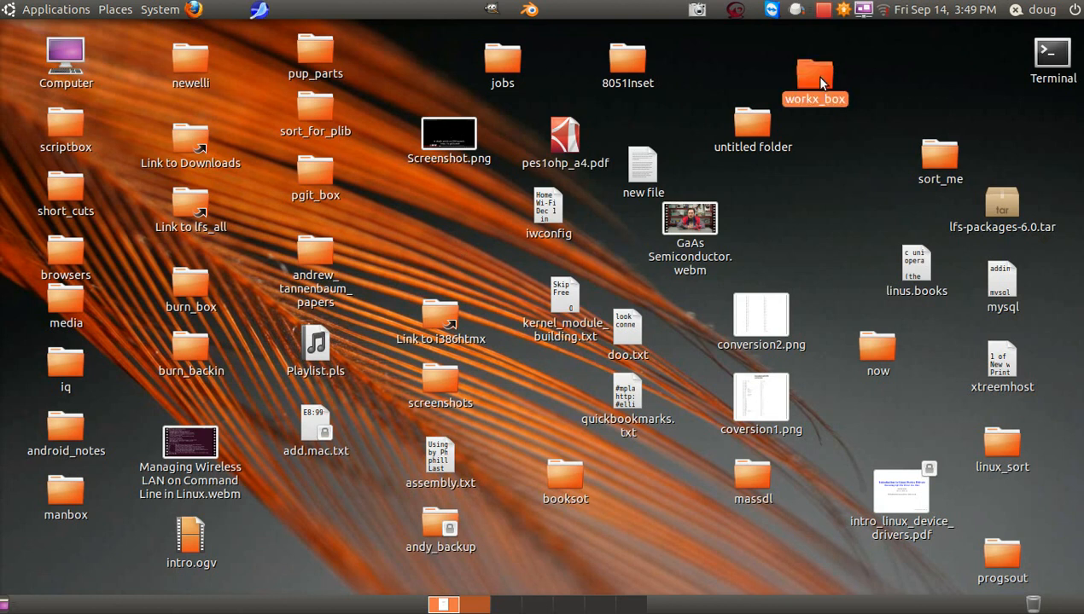
# Open workx_box, then lfs_workx, and launch LFS-BOOK-6.2.pdf.
pyautogui.doubleClick(816, 64)
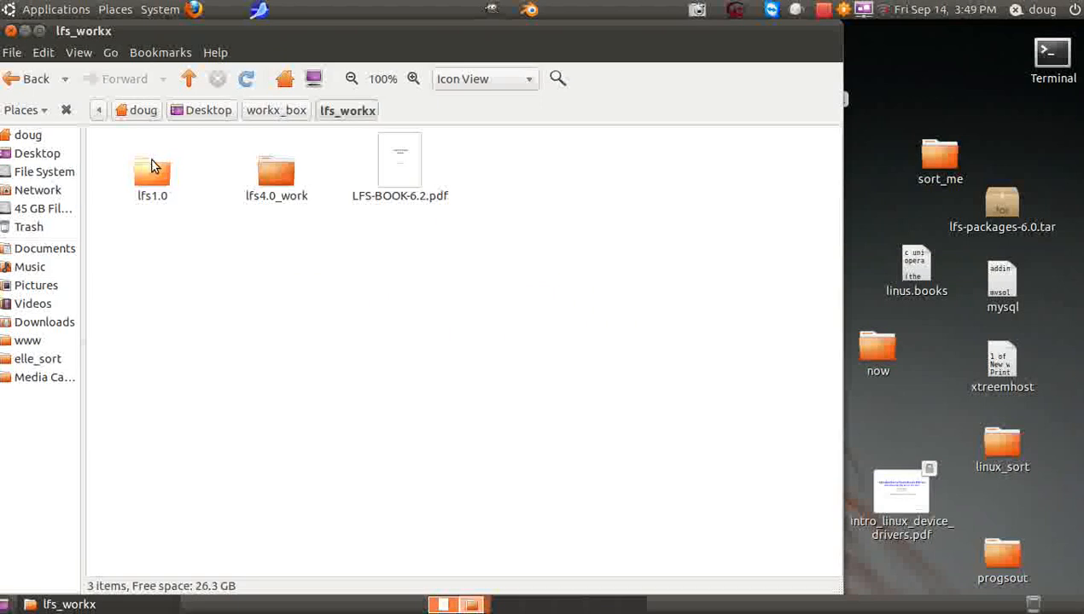
pyautogui.doubleClick(398, 162)
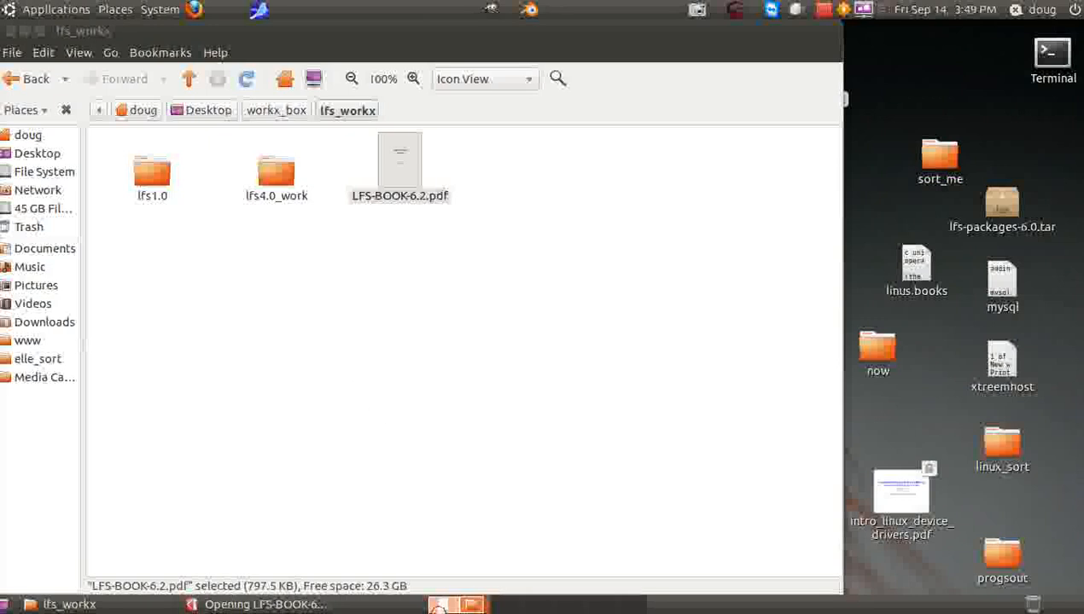
pyautogui.doubleClick(399, 158)
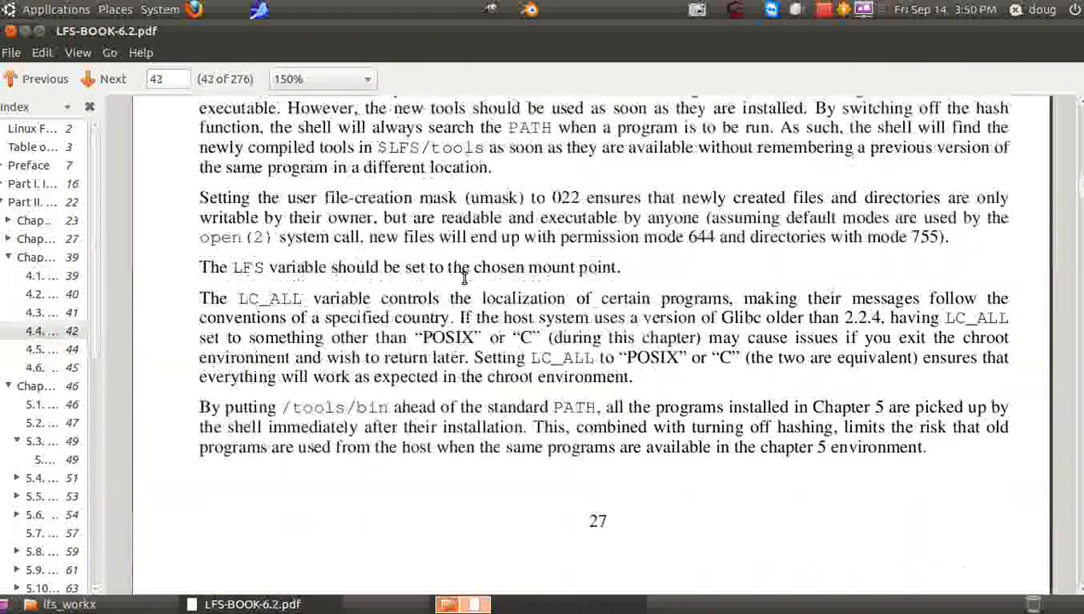
# Read LFS-BOOK-6.2.pdf in Evince at page 27 with the side index pane open.
pyautogui.click(37, 79)
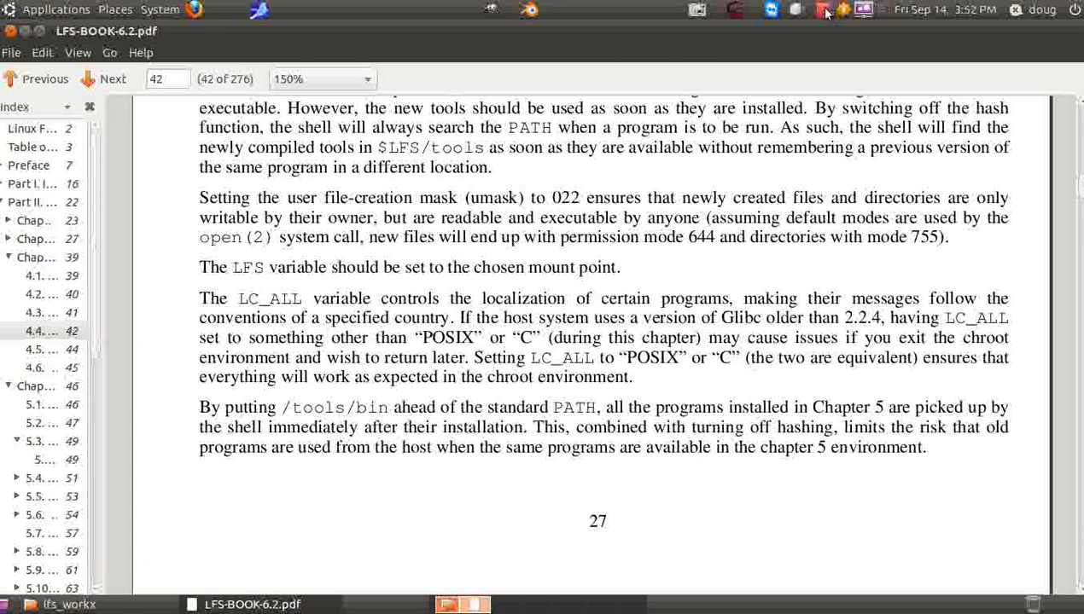
pyautogui.click(820, 11)
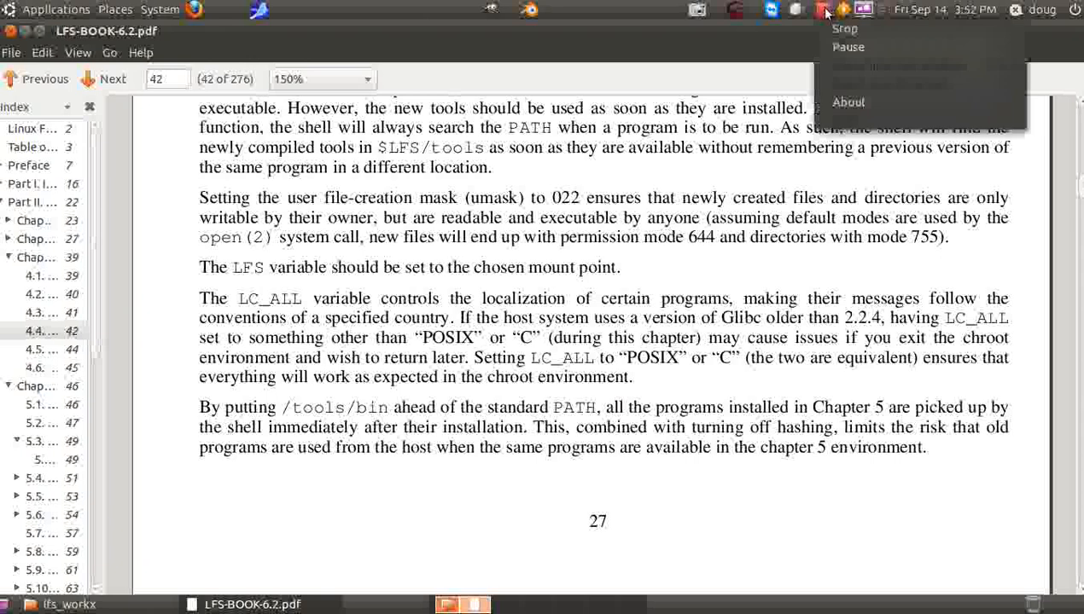
pyautogui.moveTo(841, 29)
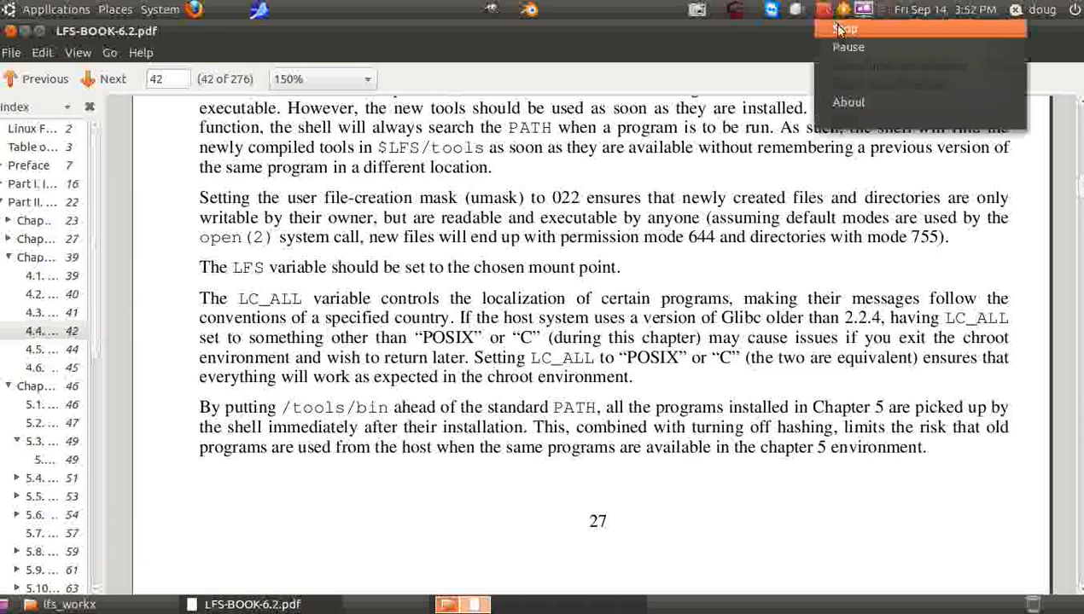